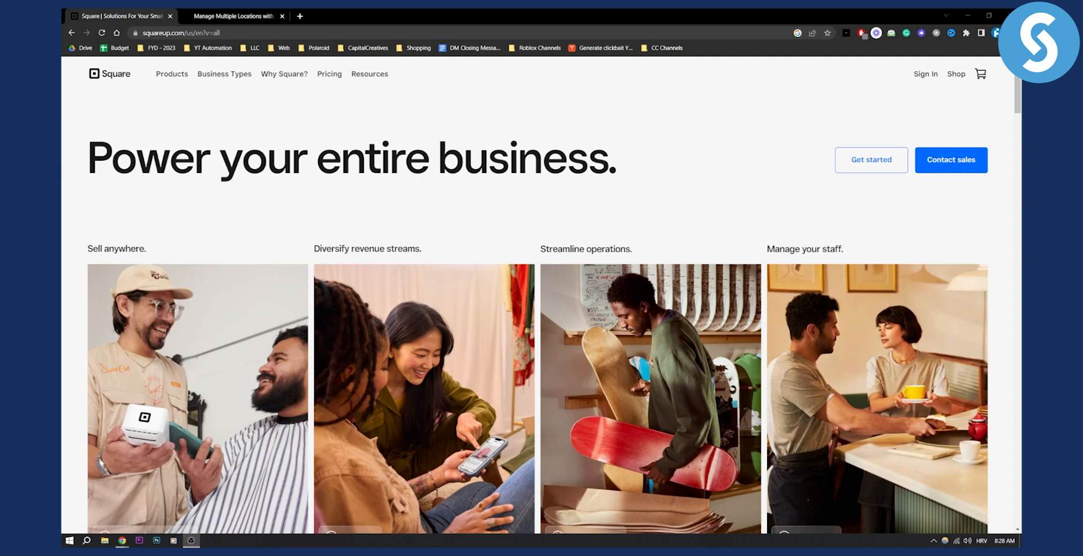
# Bring the 'Manage Multiple Locations' help article to the front in the browser
pyautogui.click(235, 16)
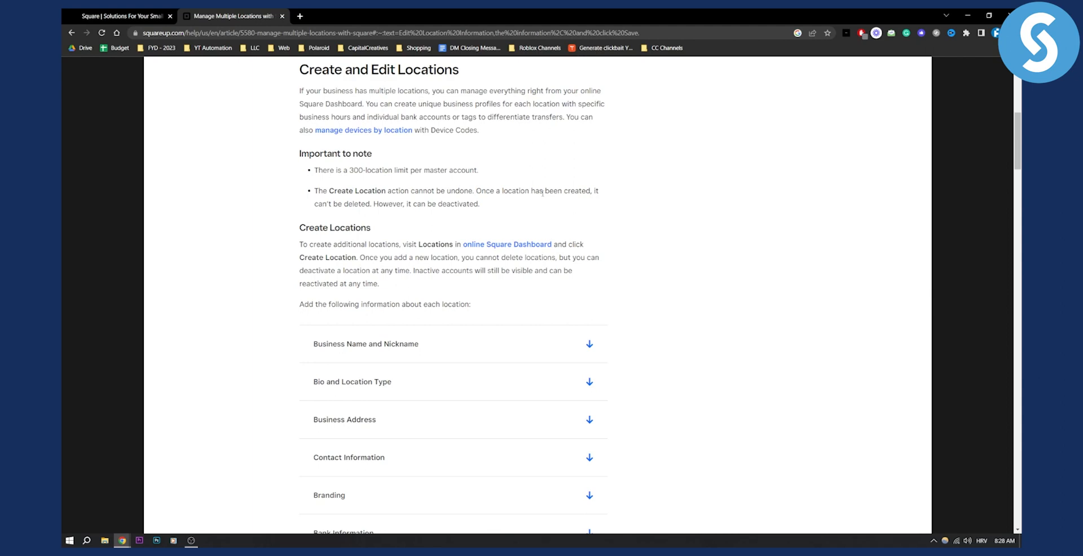
pyautogui.moveTo(423, 212)
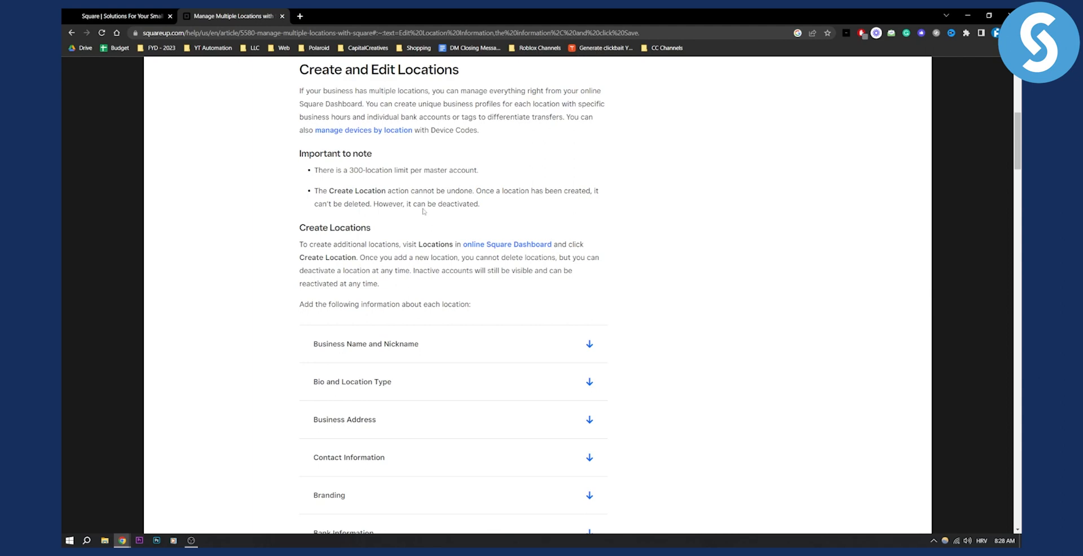
pyautogui.moveTo(429, 206)
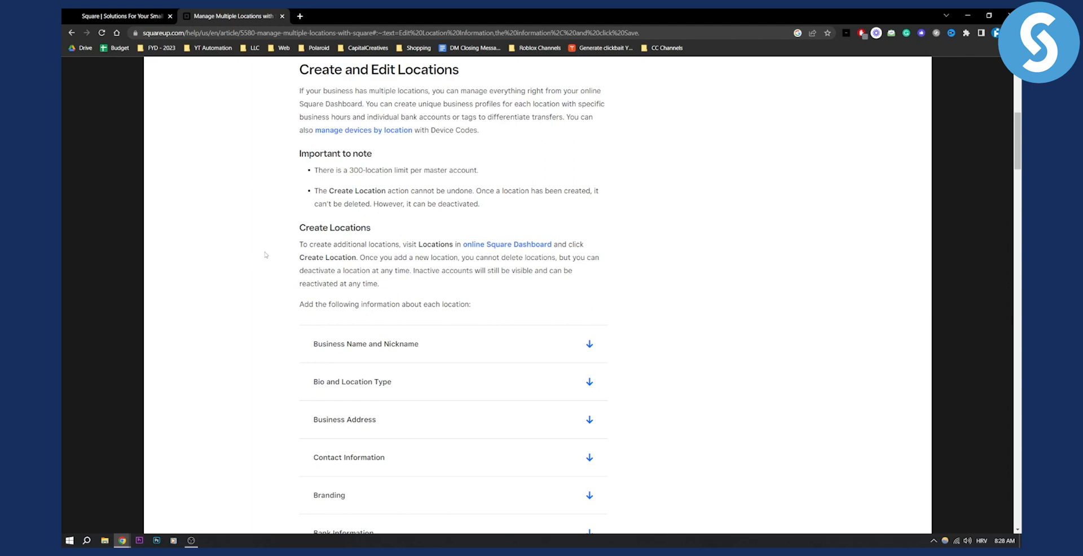
pyautogui.moveTo(269, 253)
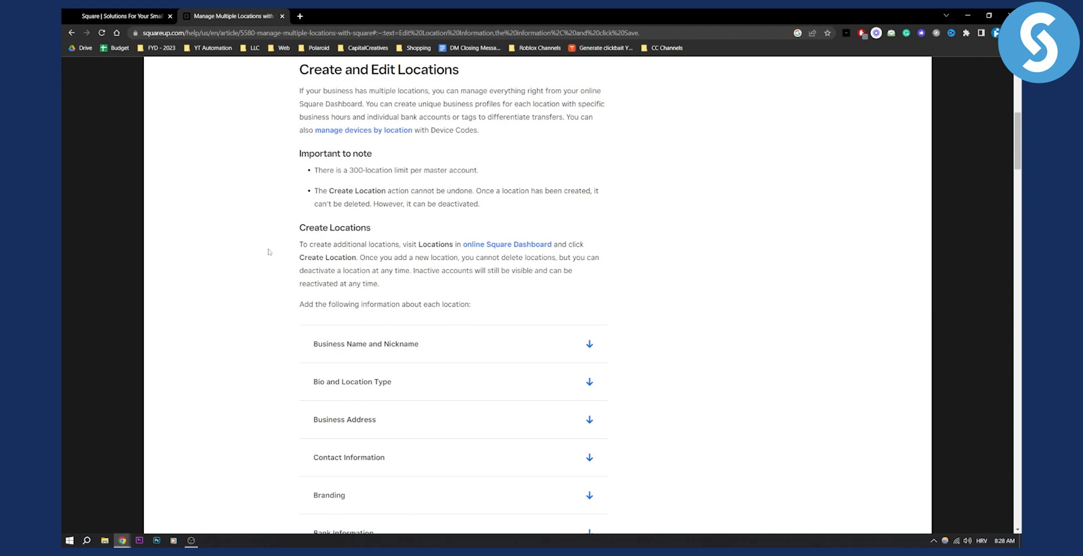
pyautogui.moveTo(526, 245)
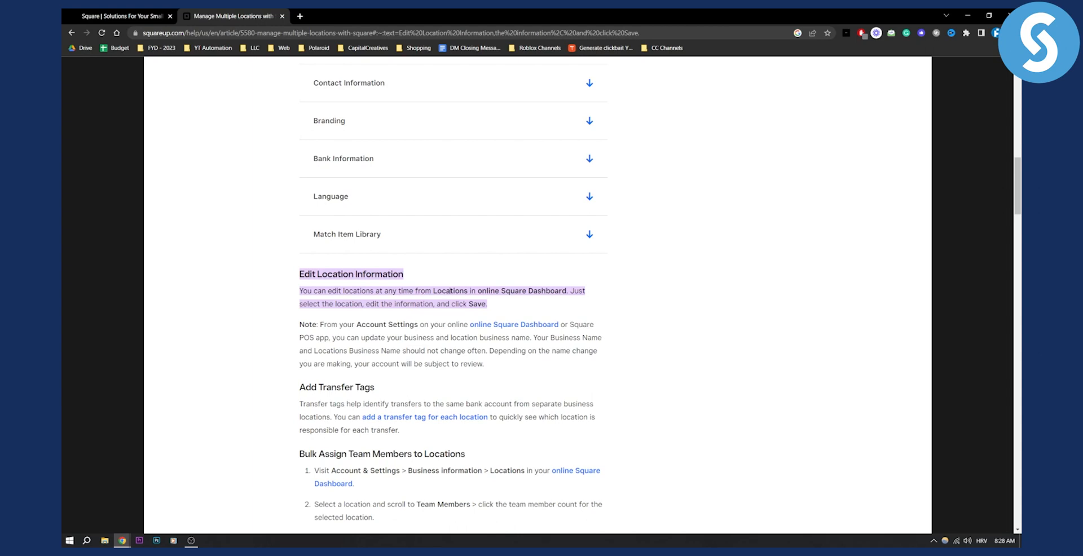
pyautogui.moveTo(562, 296)
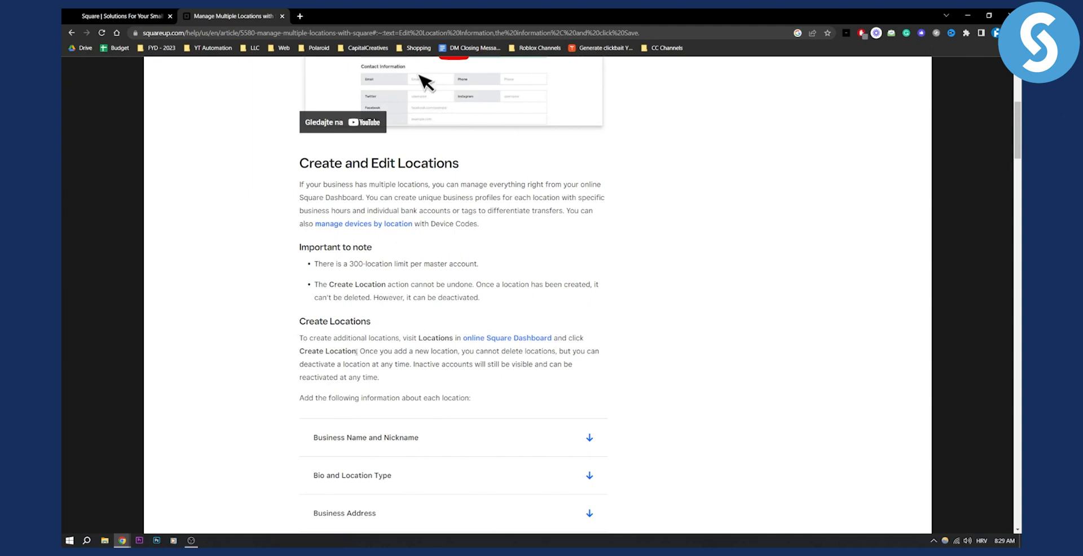
pyautogui.scroll(-3)
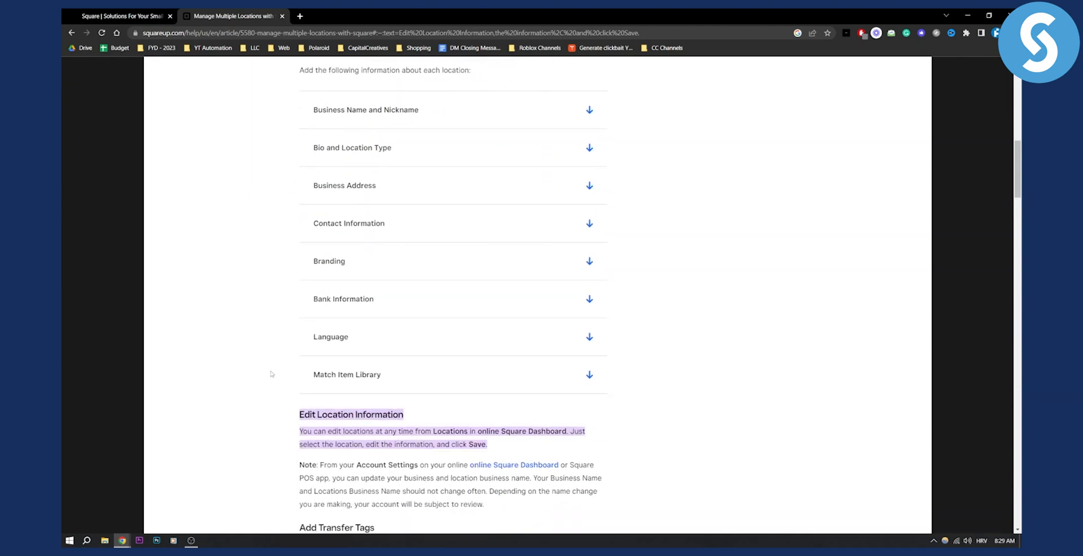
pyautogui.moveTo(268, 368)
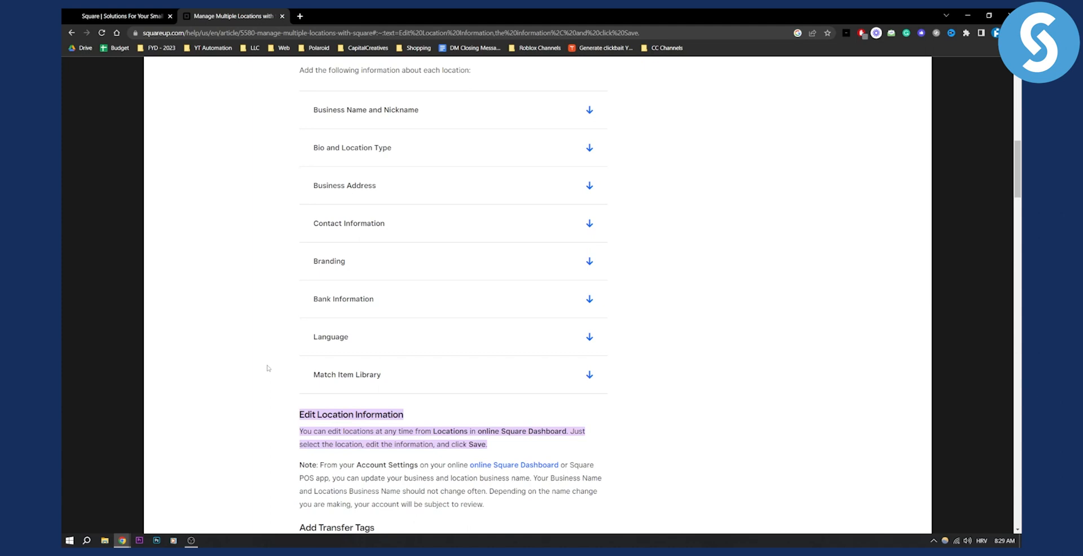
pyautogui.scroll(3)
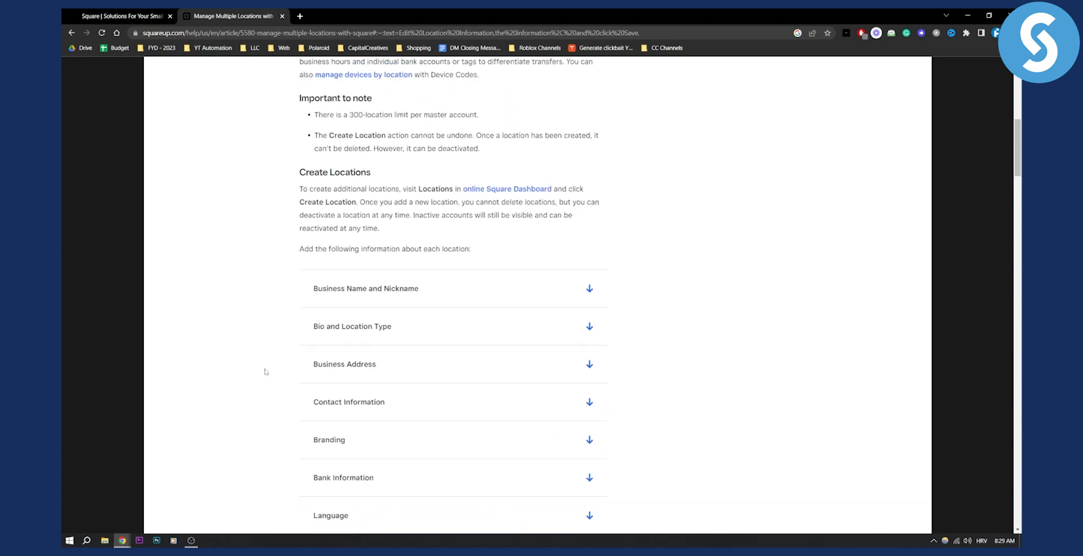
pyautogui.scroll(-3)
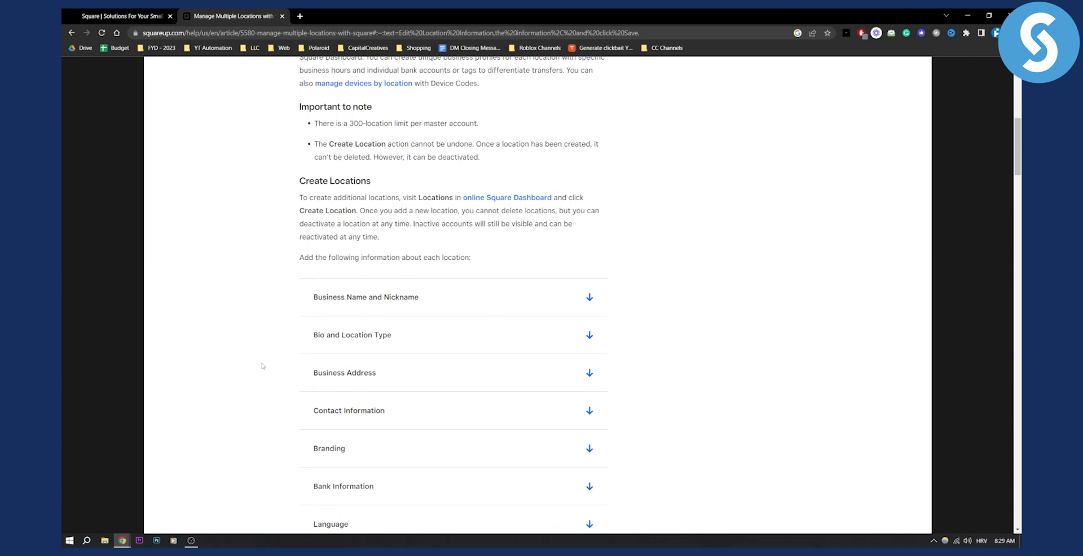
pyautogui.moveTo(966, 460)
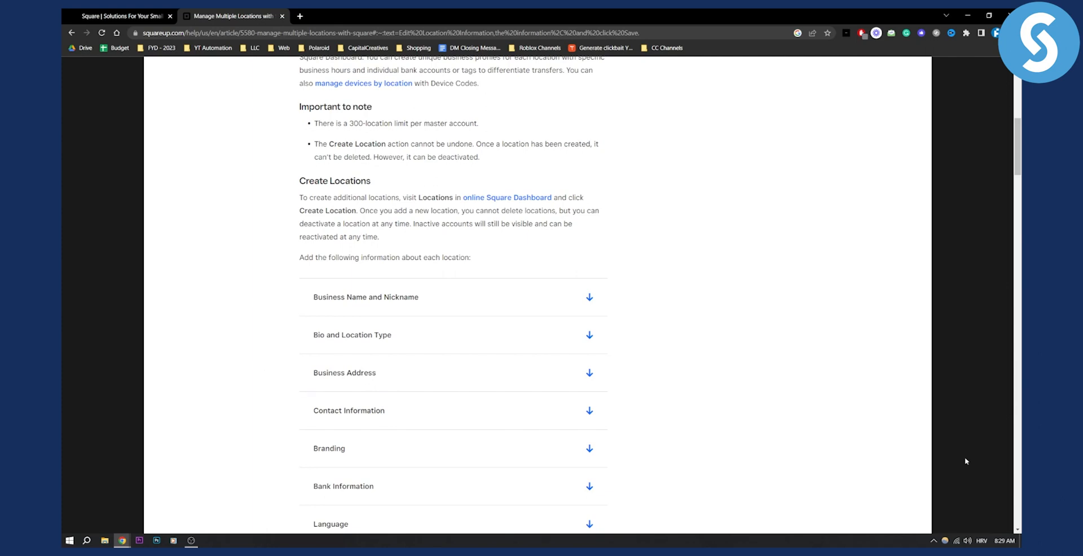